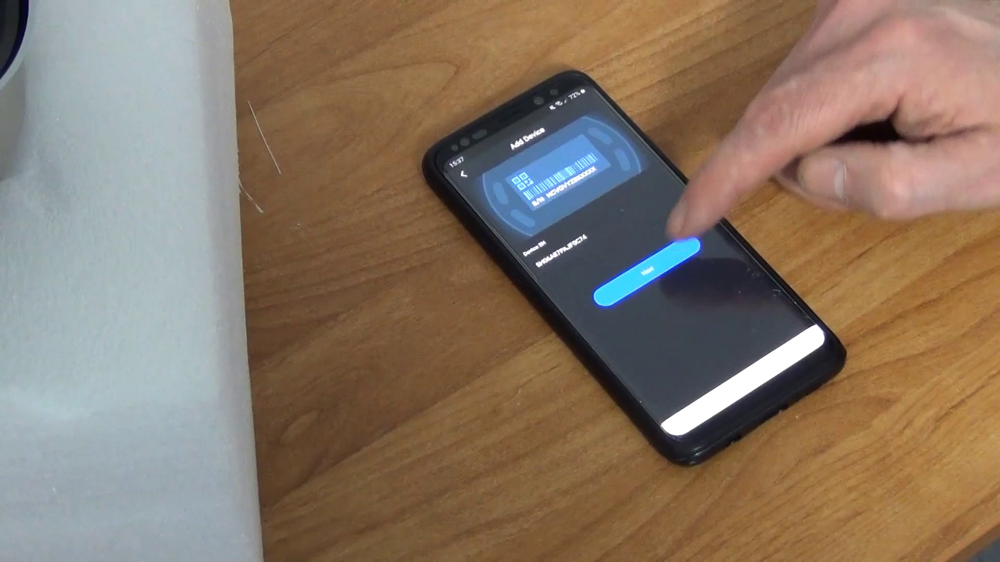
Accept the scanned serial number and choose Wired Camera as the device type
left_click(644, 274)
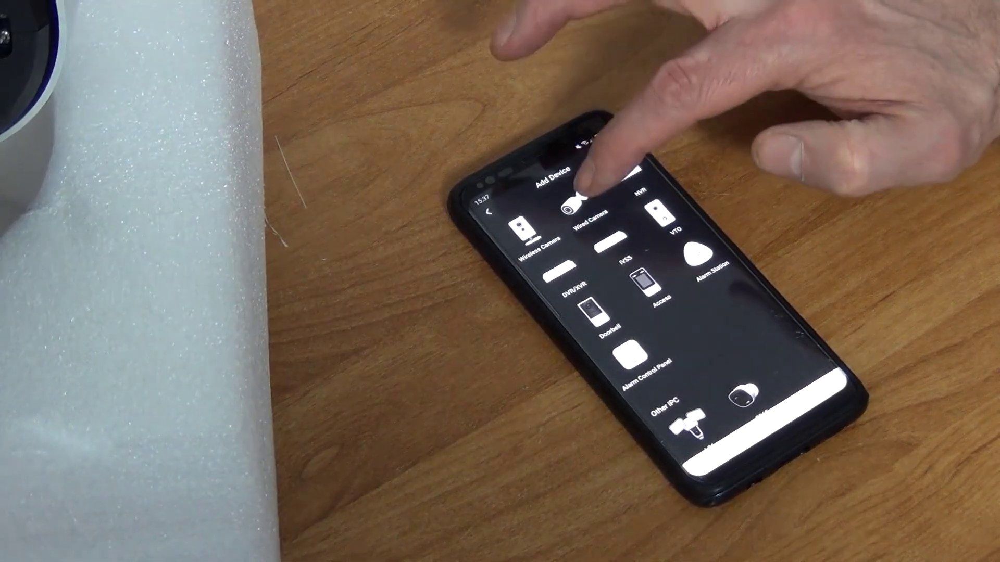
left_click(571, 211)
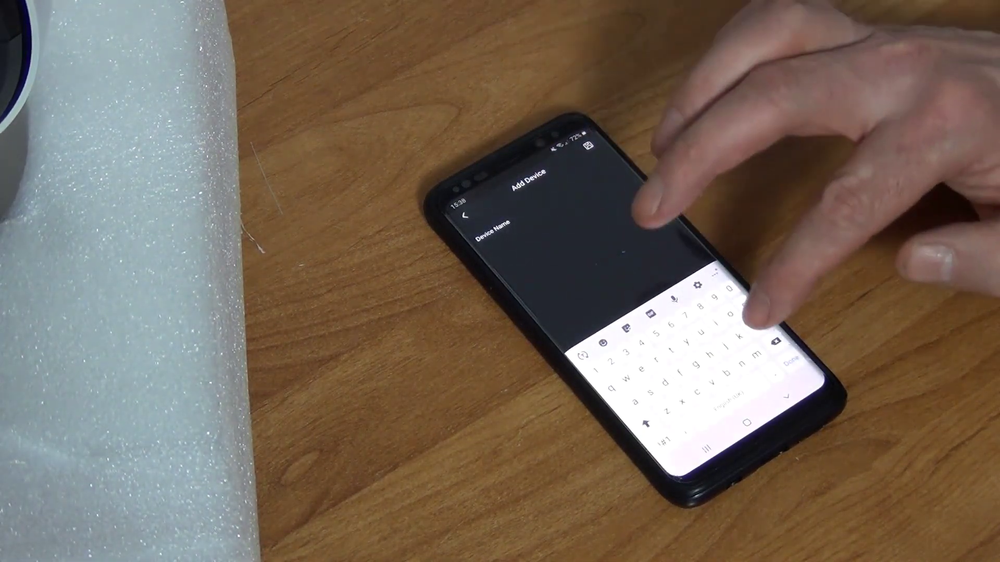
Begin the camera's device name with the letter 'm'
type("m")
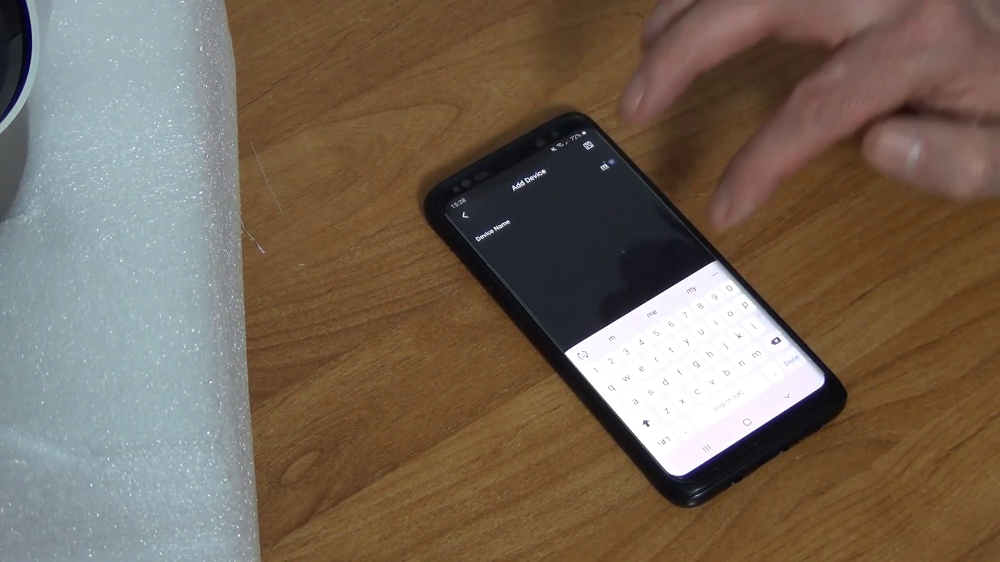